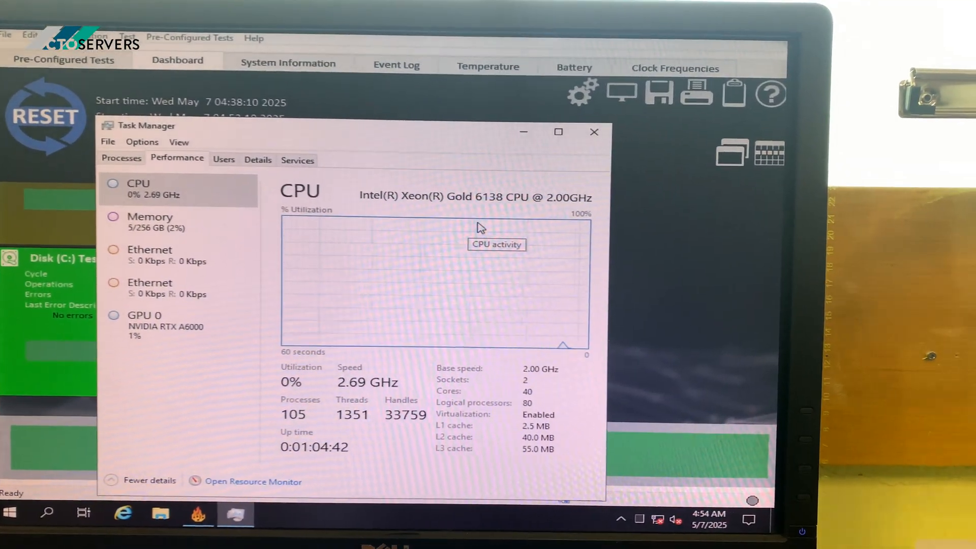
Step: View the Memory page, then the GPU 0 NVIDIA RTX A6000 performance page
click(150, 222)
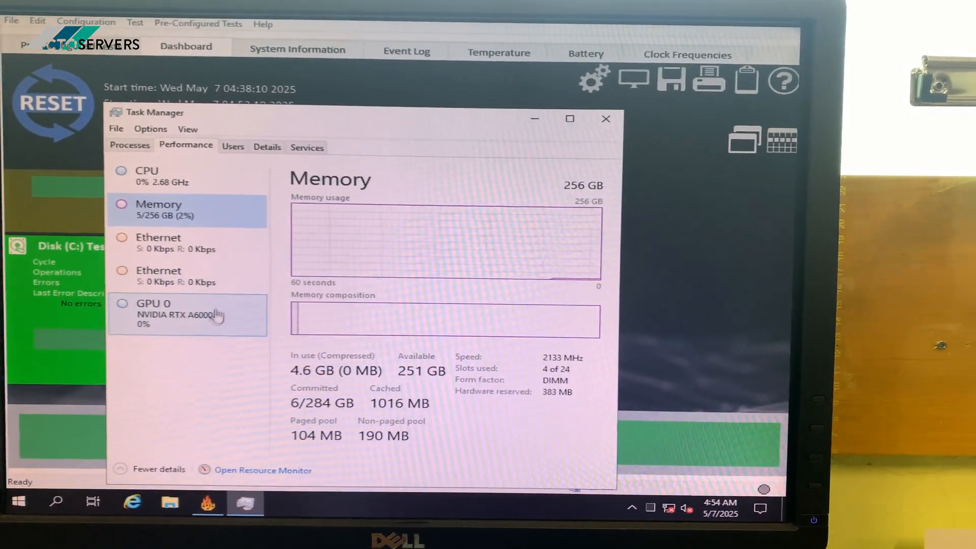
click(155, 309)
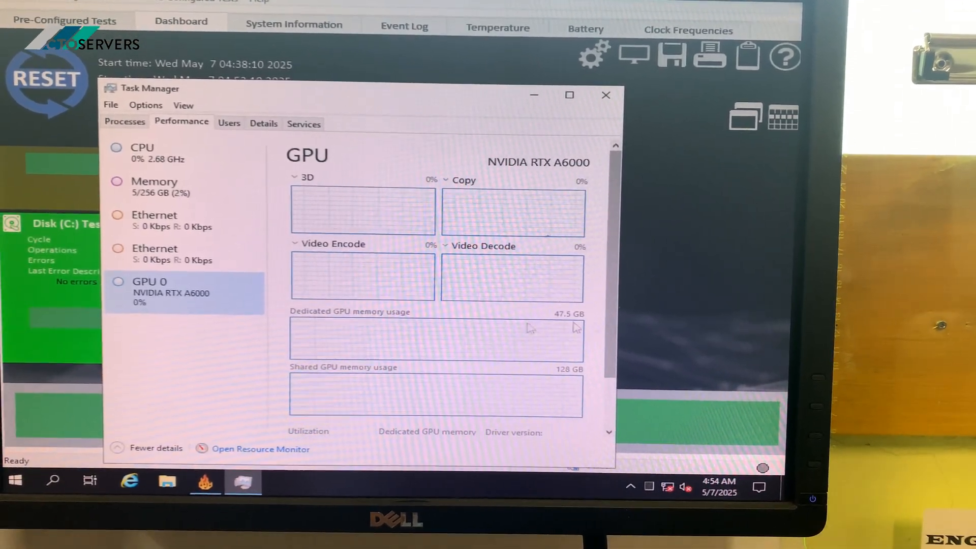
click(15, 480)
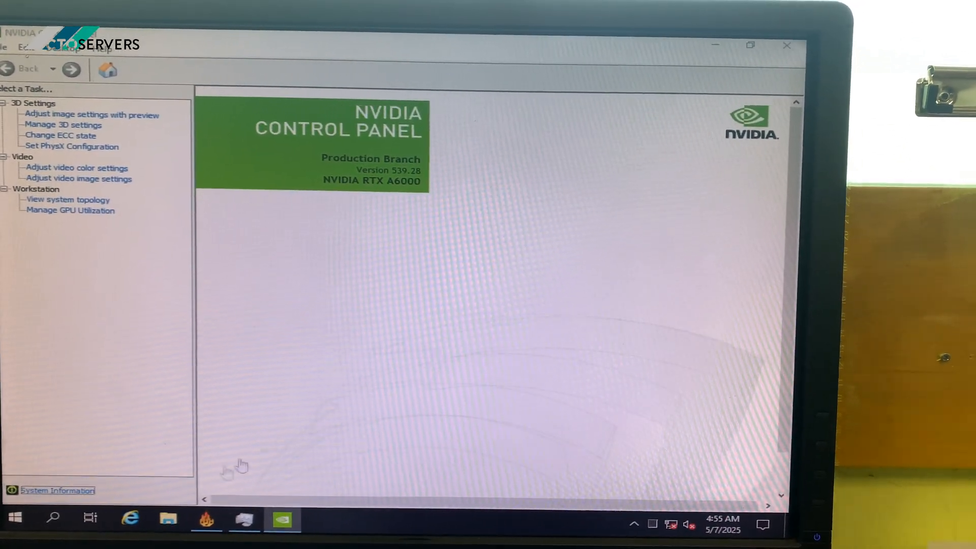
Step: Scroll the RTX A6000 details: 10752 CUDA cores, 49140 MB GDDR6, PCIe x16 Gen3
click(58, 491)
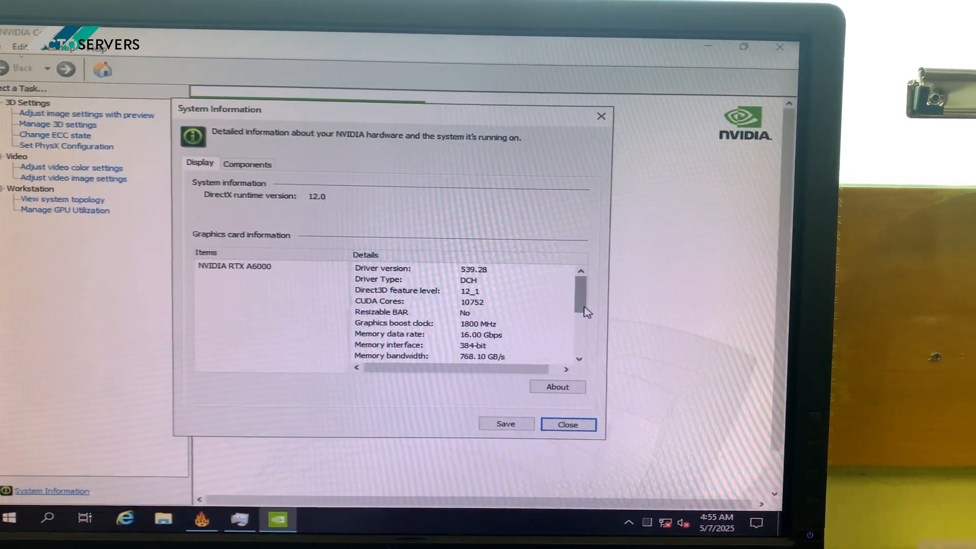
scroll(down, 3)
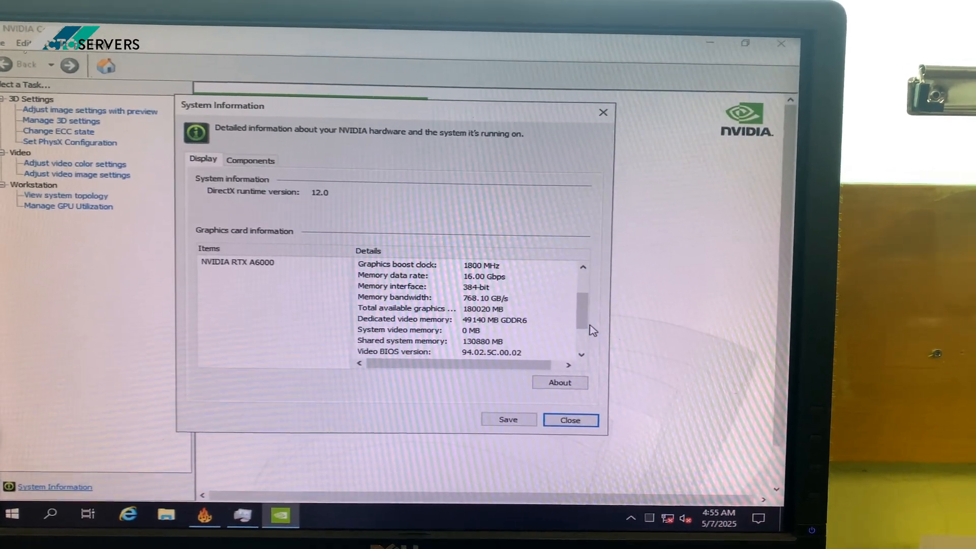
scroll(down, 3)
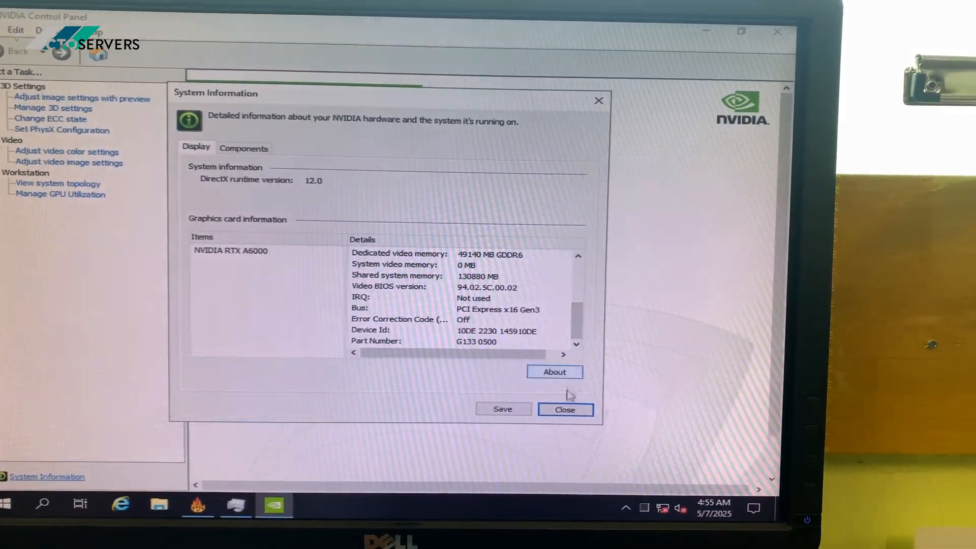